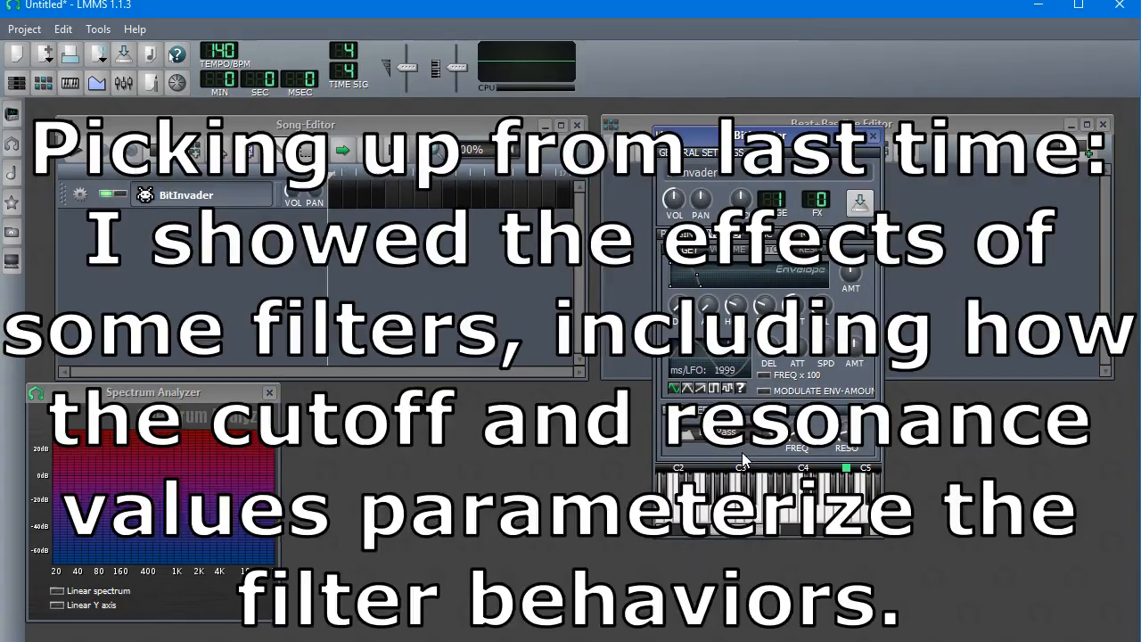
Keep BitInvader's filter on LowPass and raise the cutoff target's LFO amount very high
click(722, 431)
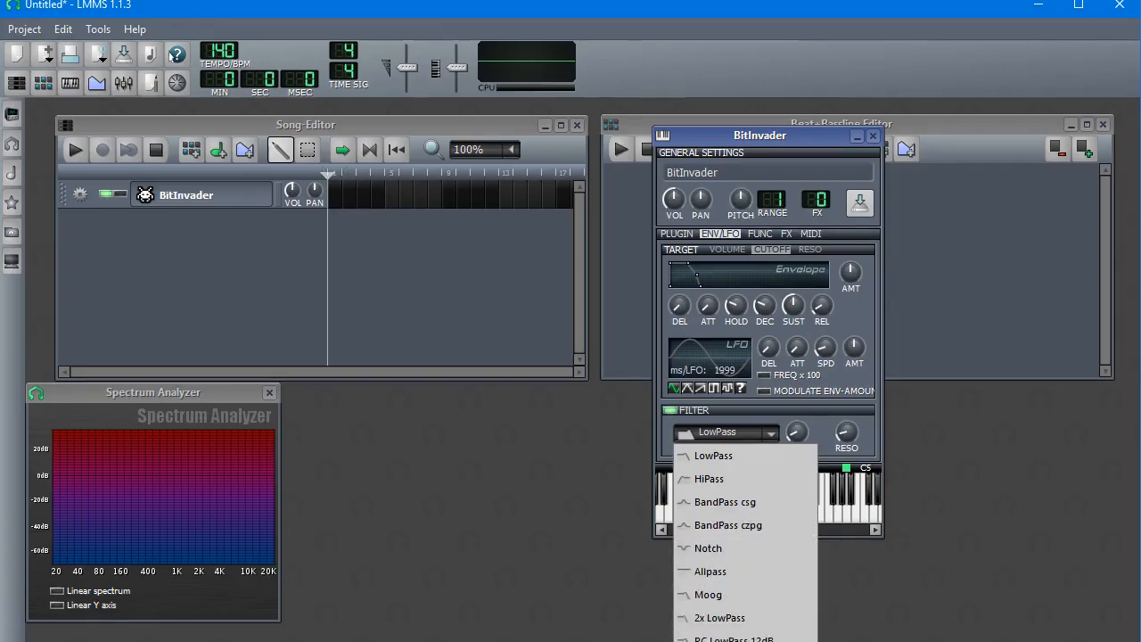
mouse_move(752, 476)
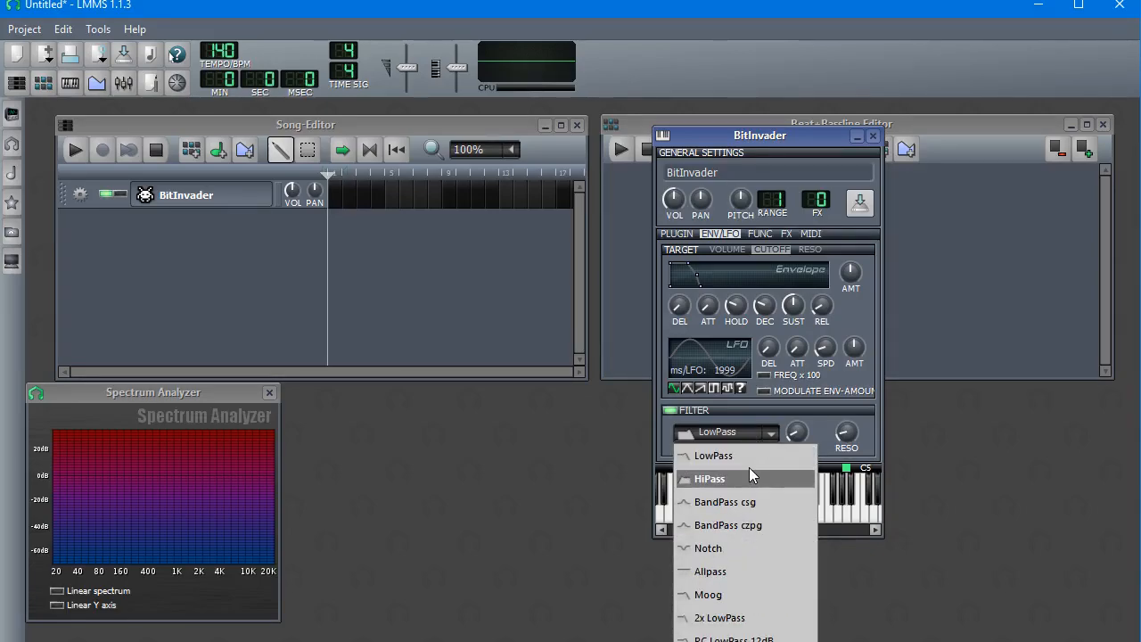
mouse_move(749, 596)
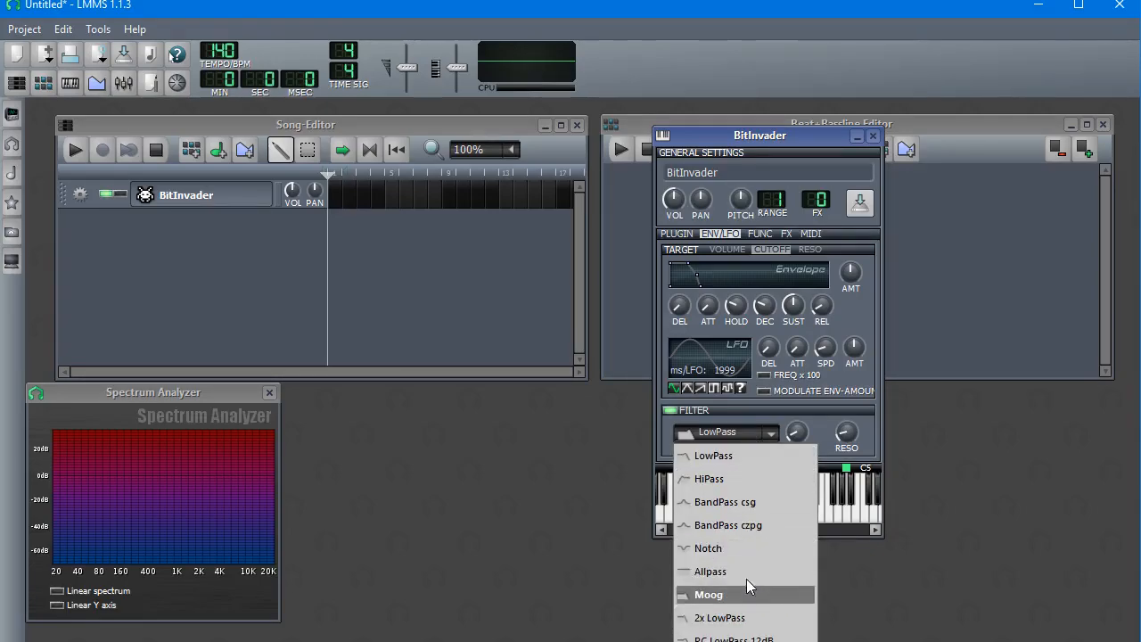
click(713, 457)
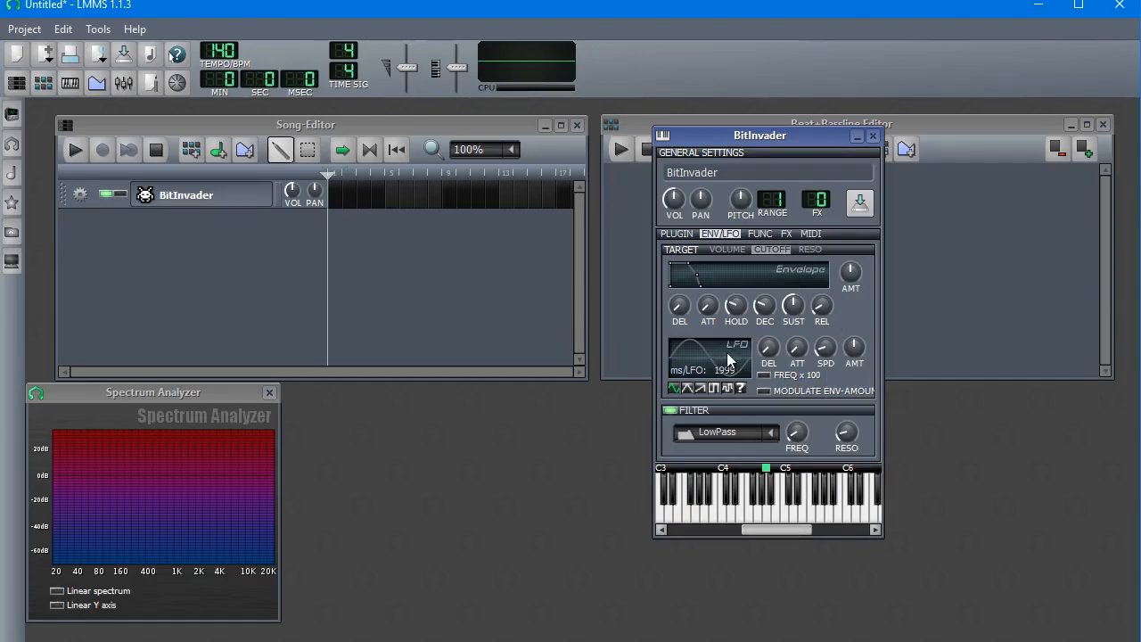
click(809, 250)
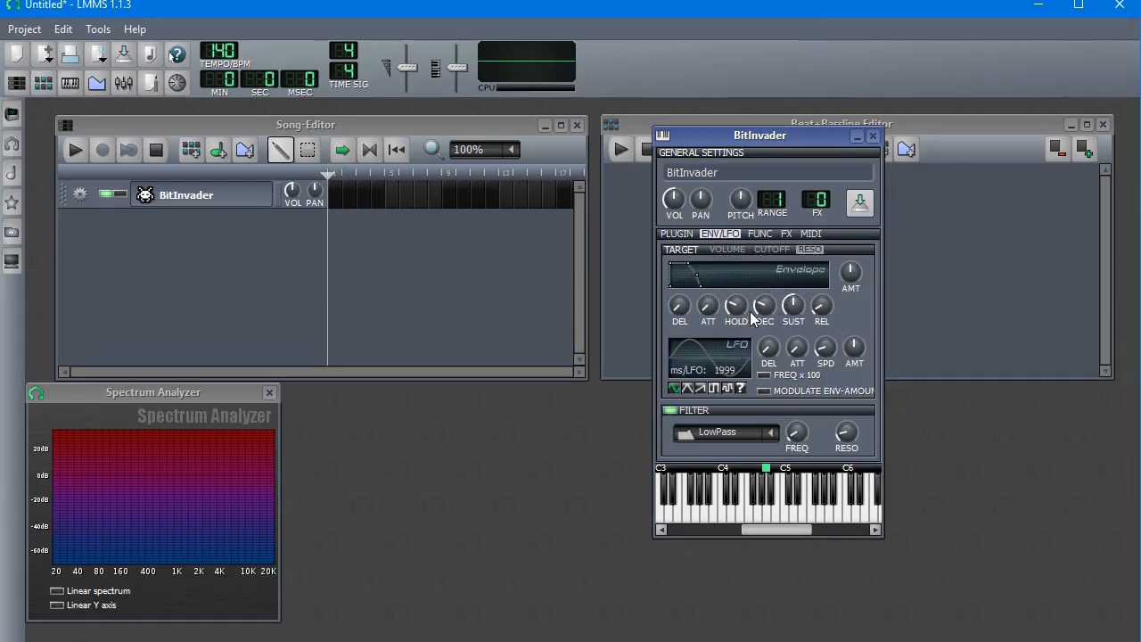
click(770, 250)
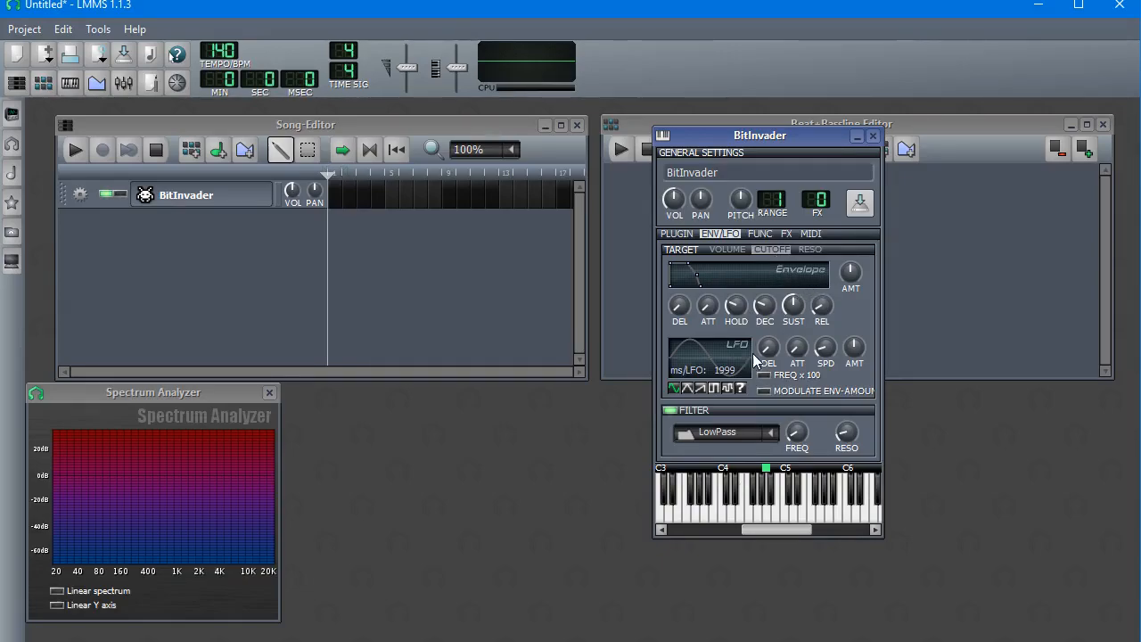
click(676, 387)
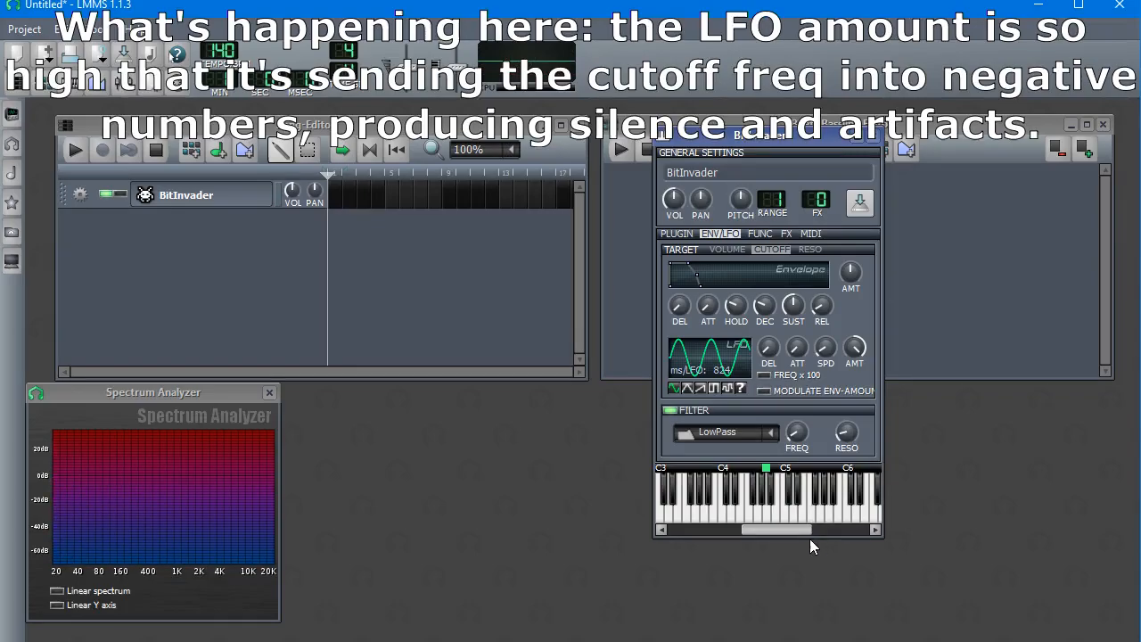
mouse_move(855, 353)
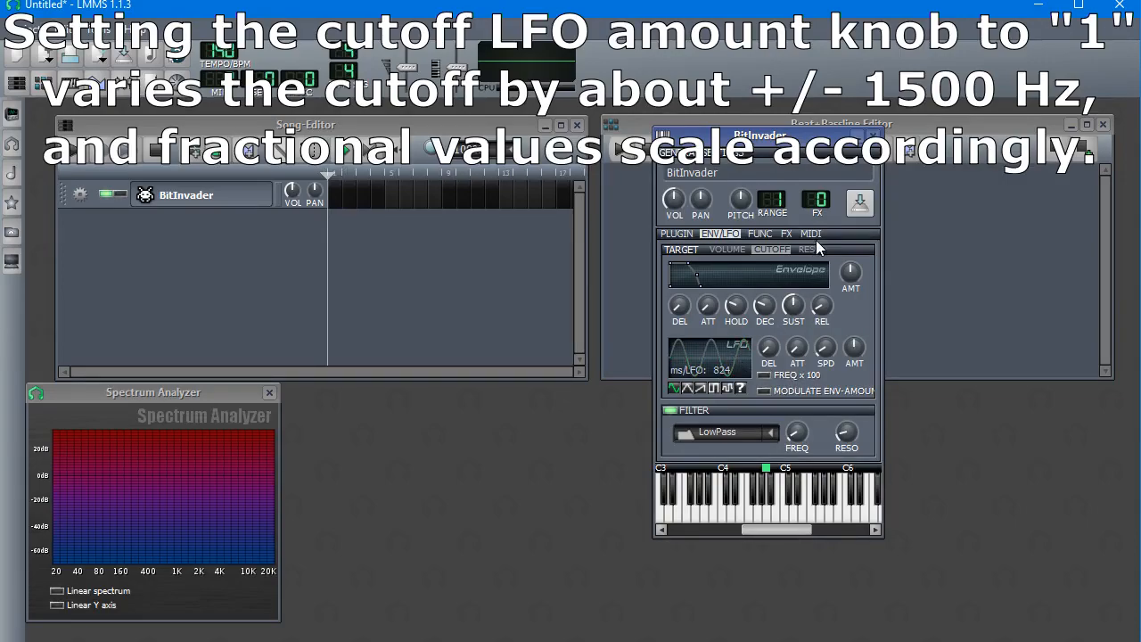
Raise the LFO amount on the RESO target and audition a note on the keyboard
click(810, 250)
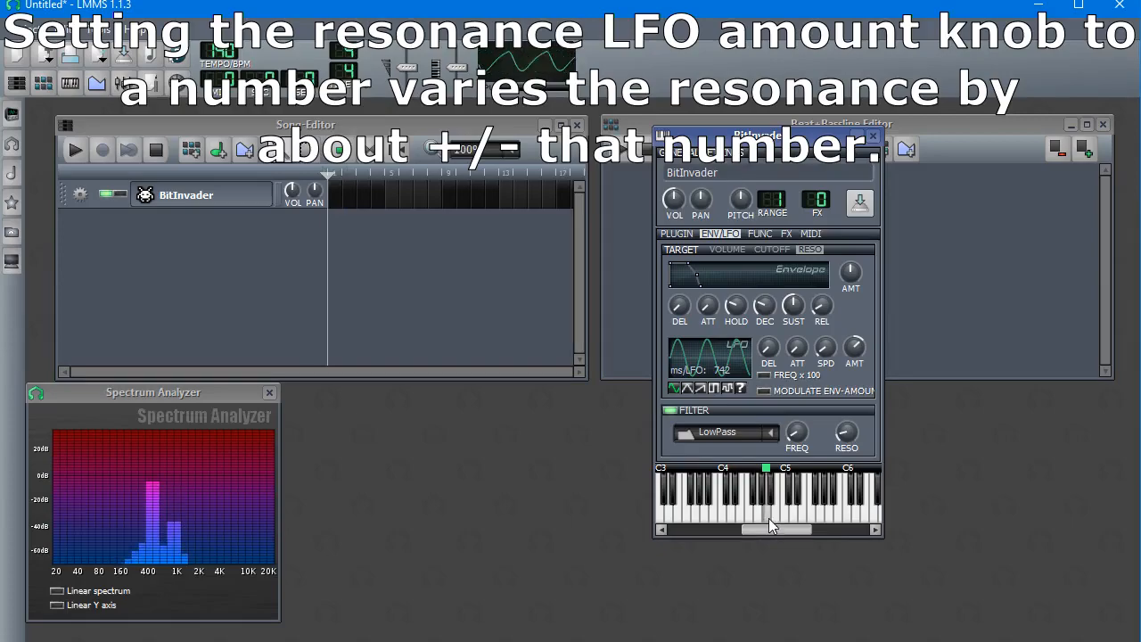
mouse_move(834, 521)
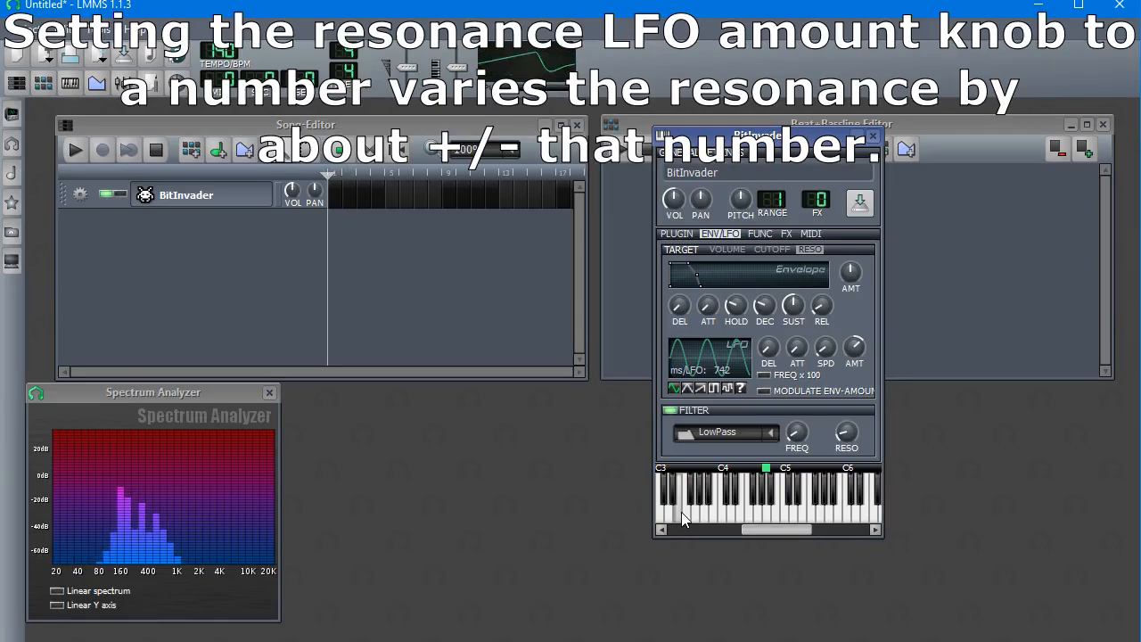
mouse_move(745, 521)
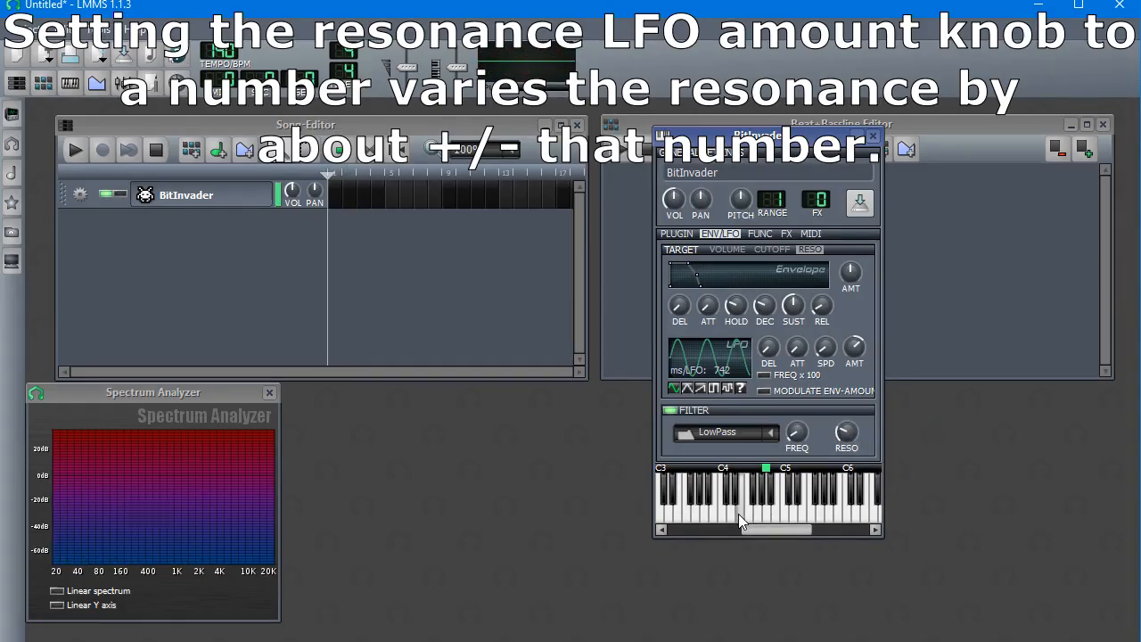
click(770, 508)
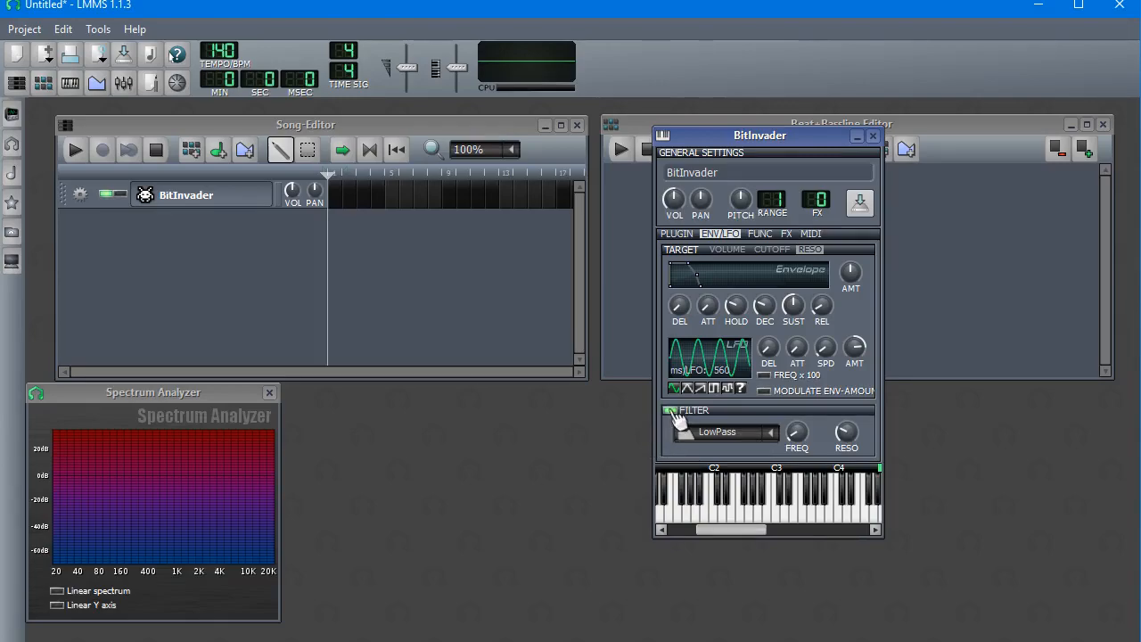
Adjust a knob in BitInvader's ENV/LFO modulation section
click(670, 410)
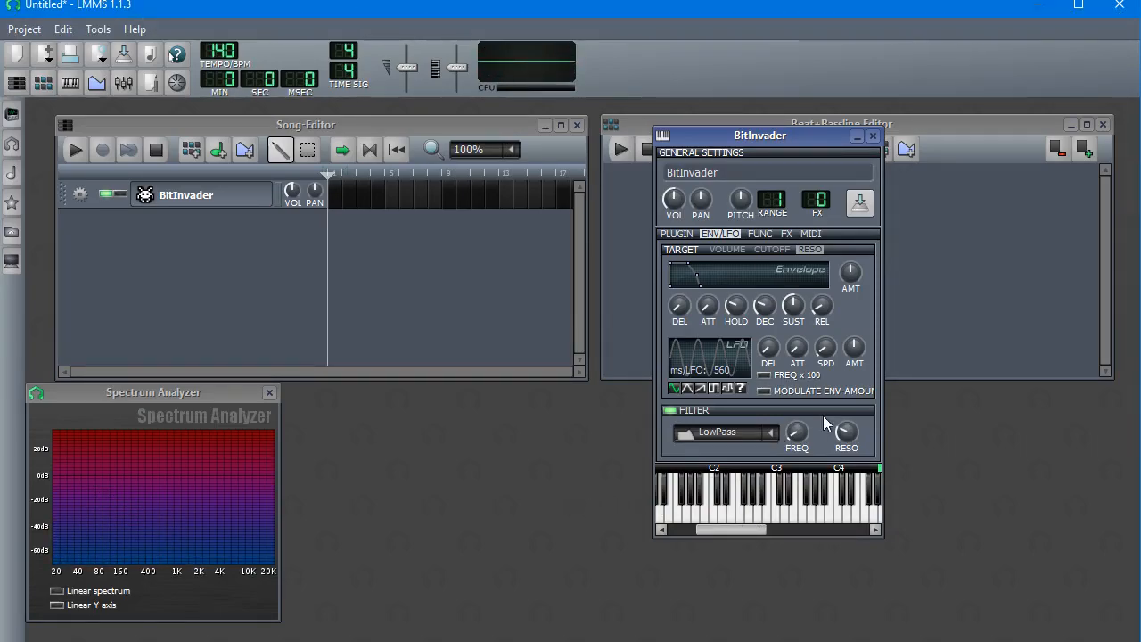
mouse_move(686, 360)
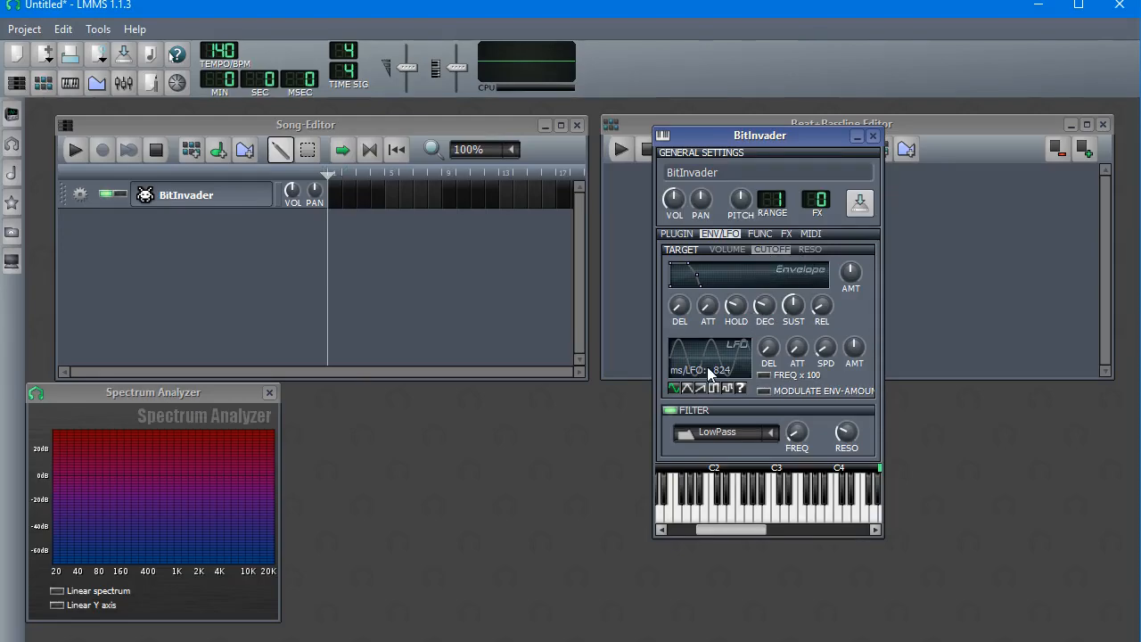
Flip between BitInvader's modulation targets, returning to the resonance LFO settings
click(809, 249)
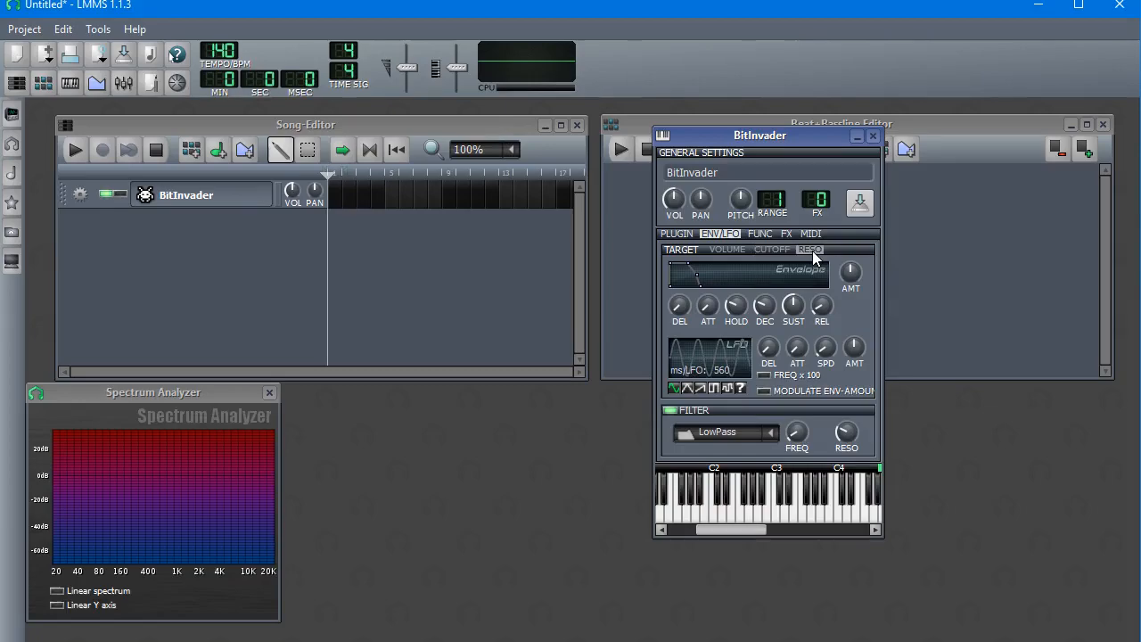
mouse_move(770, 231)
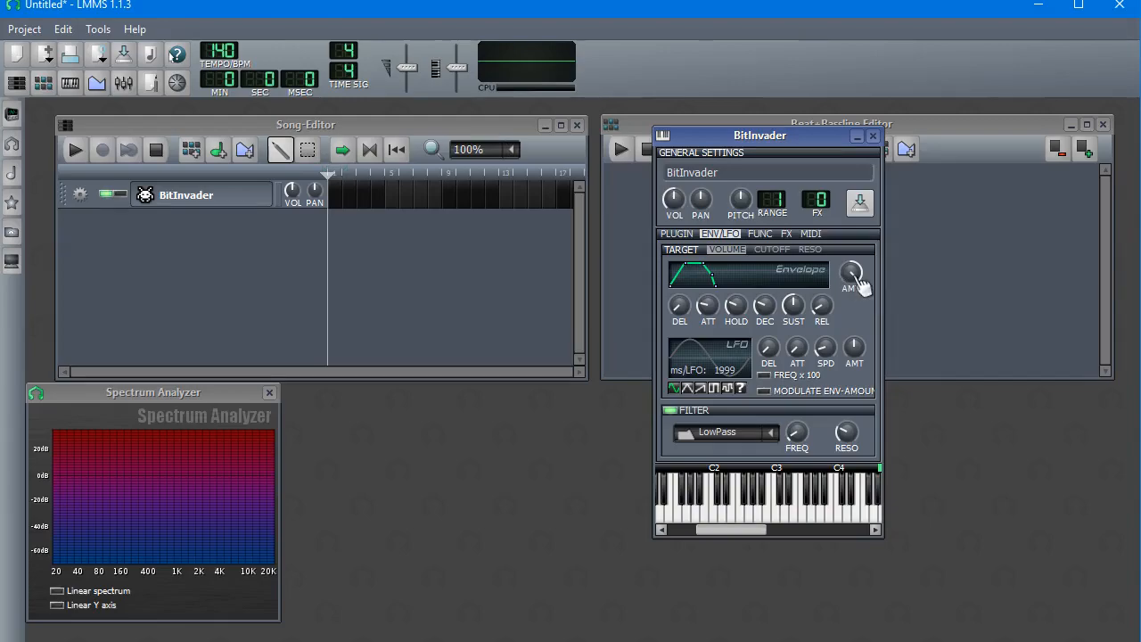
click(770, 249)
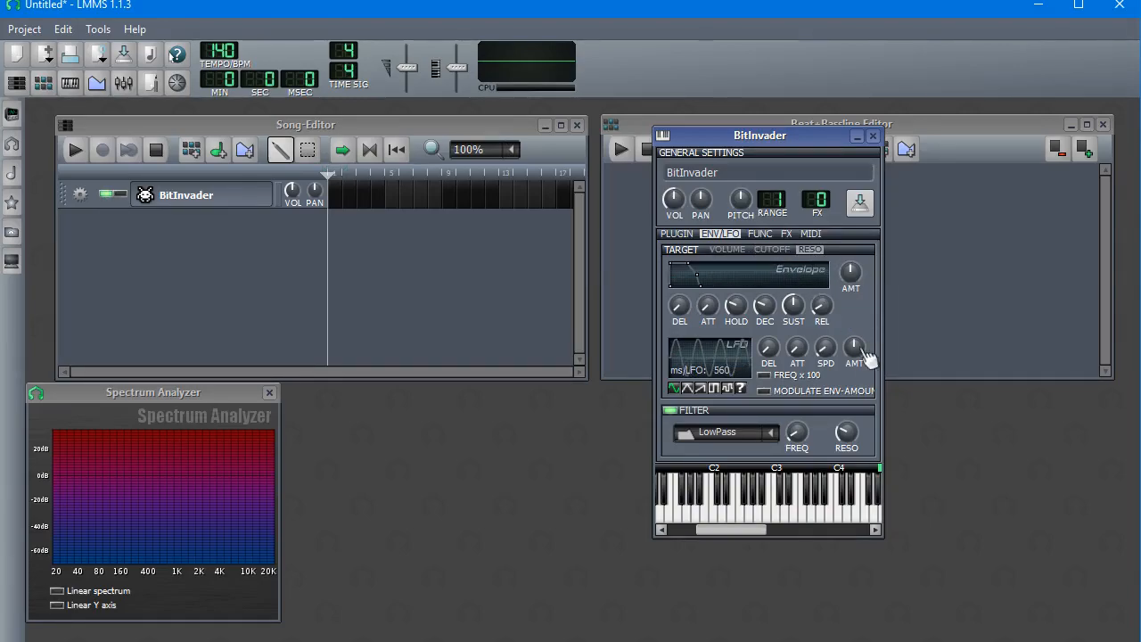
mouse_move(847, 437)
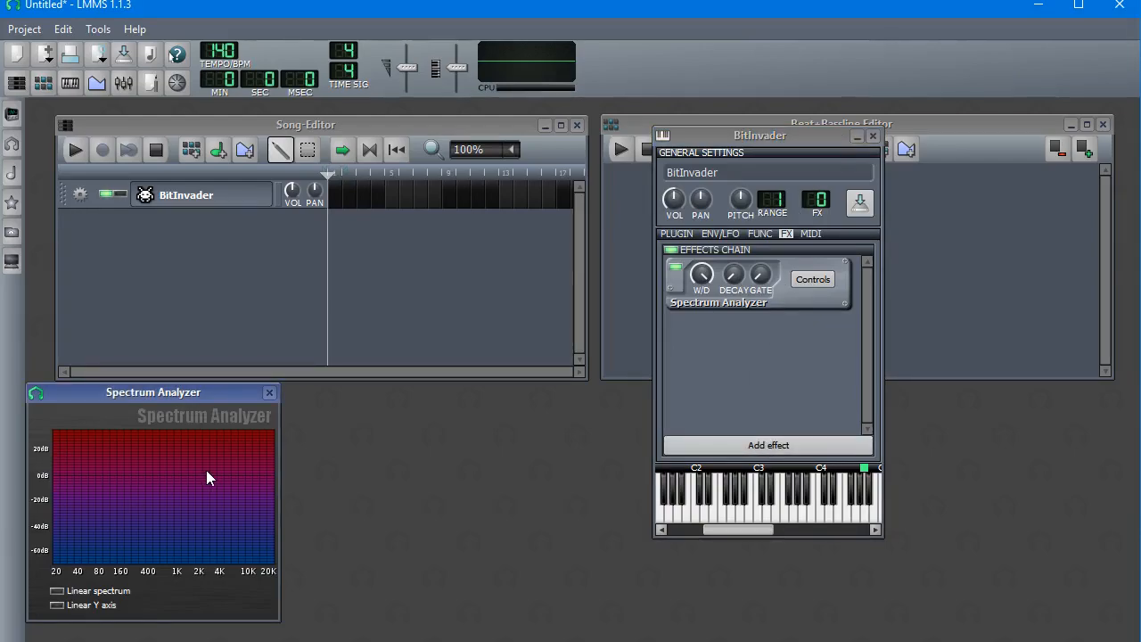
mouse_move(160, 573)
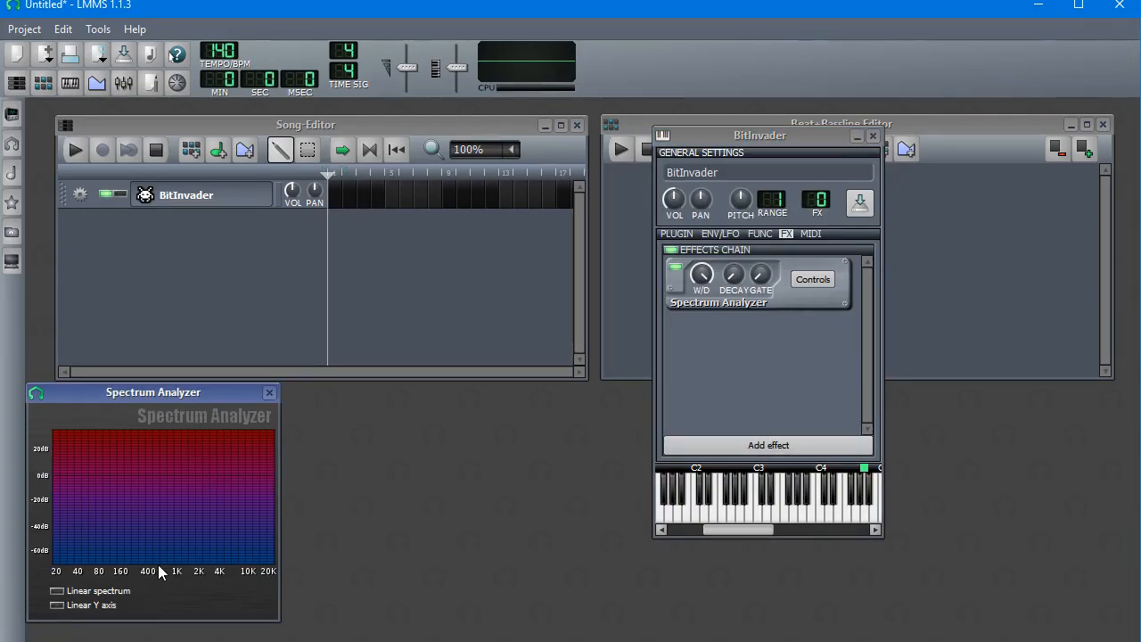
mouse_move(788, 409)
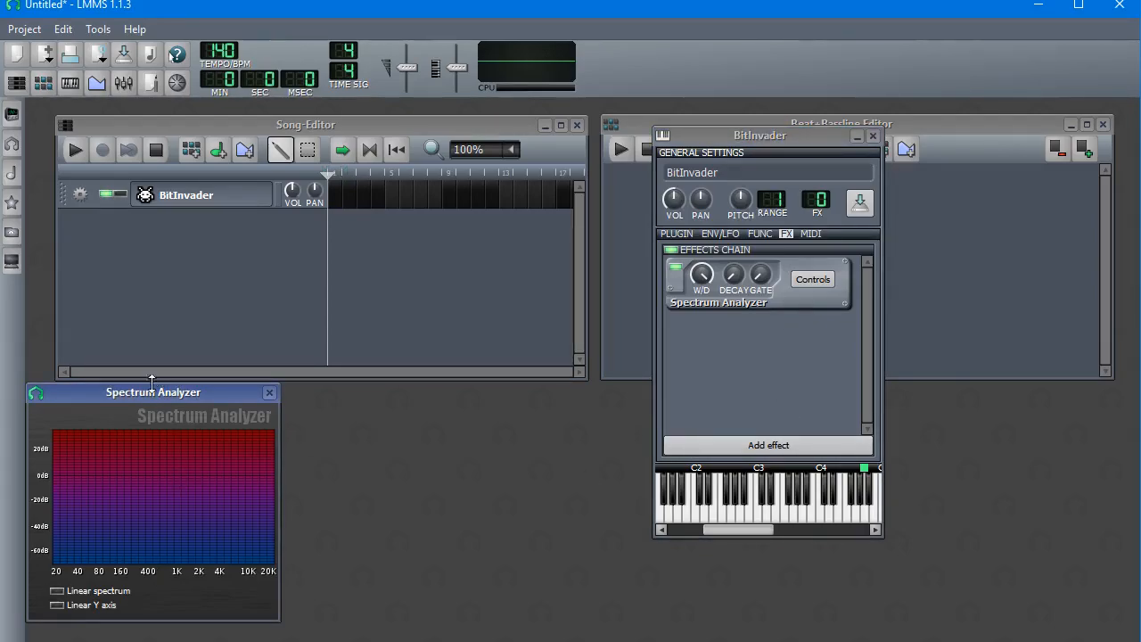
View BitInvader's FUNC stacking/arpeggio page, then return to ENV/LFO
click(759, 234)
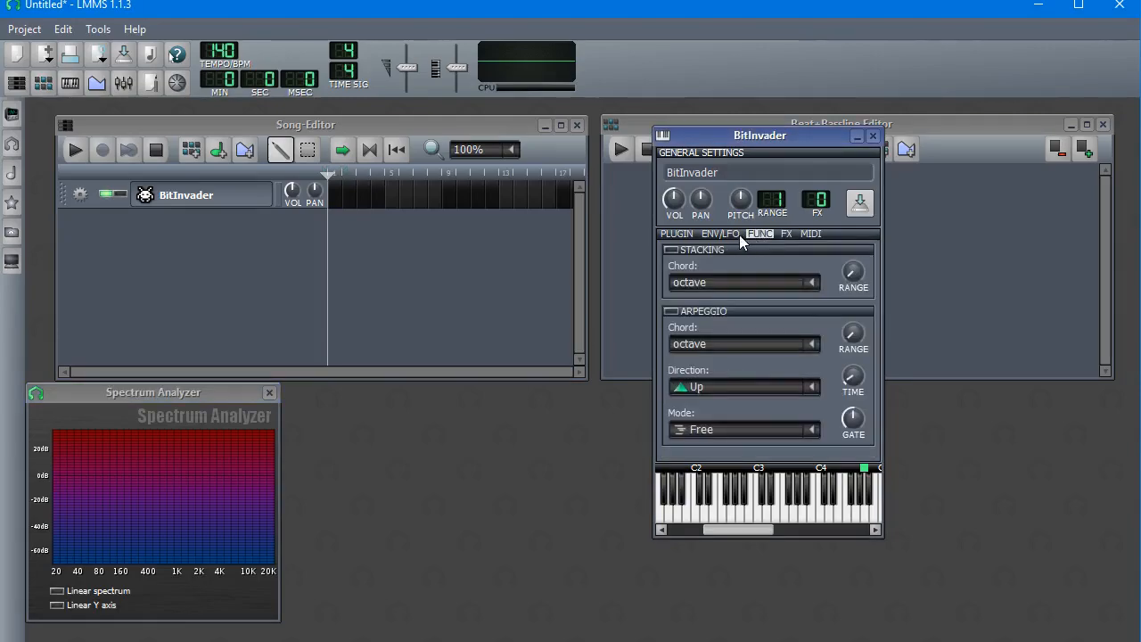
click(720, 234)
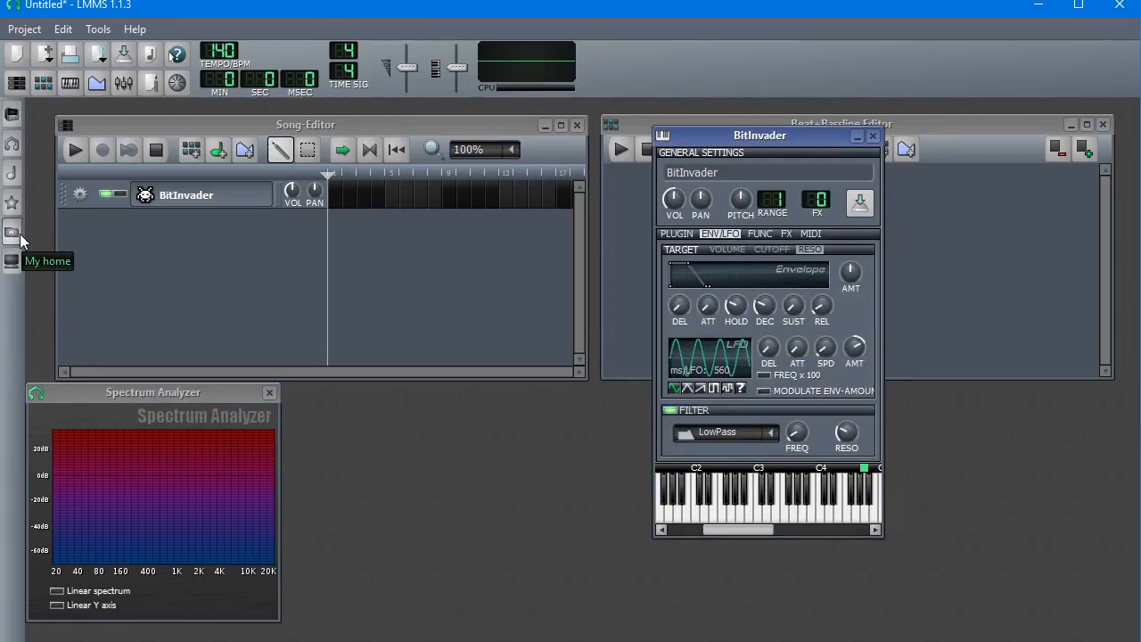
Load the SEGuitar.xpf preset as a new instrument track beside BitInvader
click(13, 217)
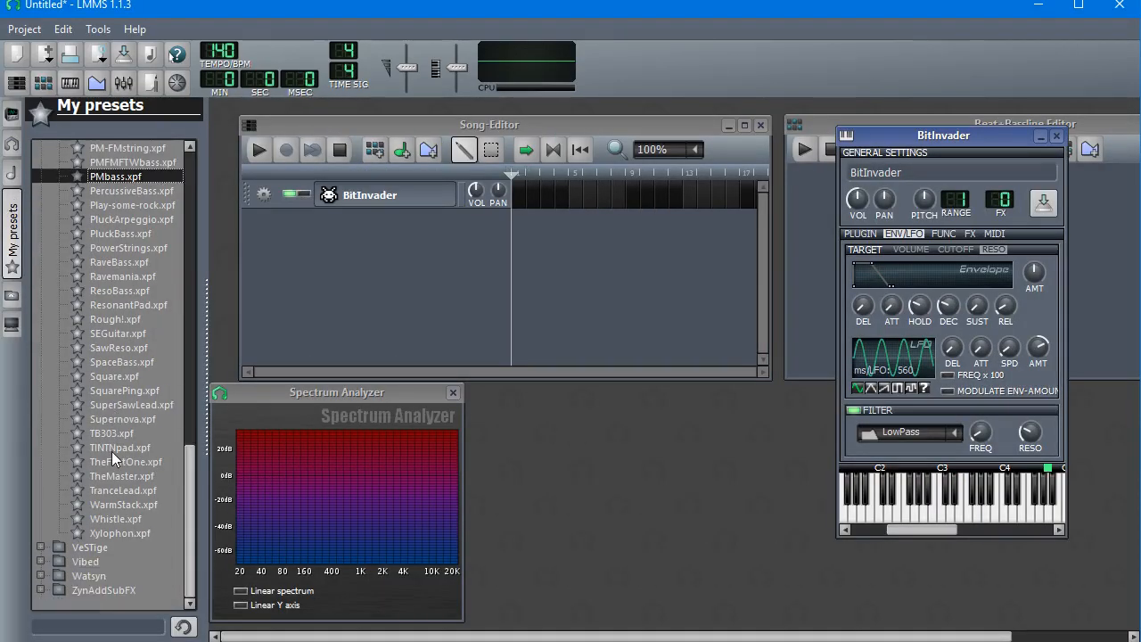
mouse_move(113, 333)
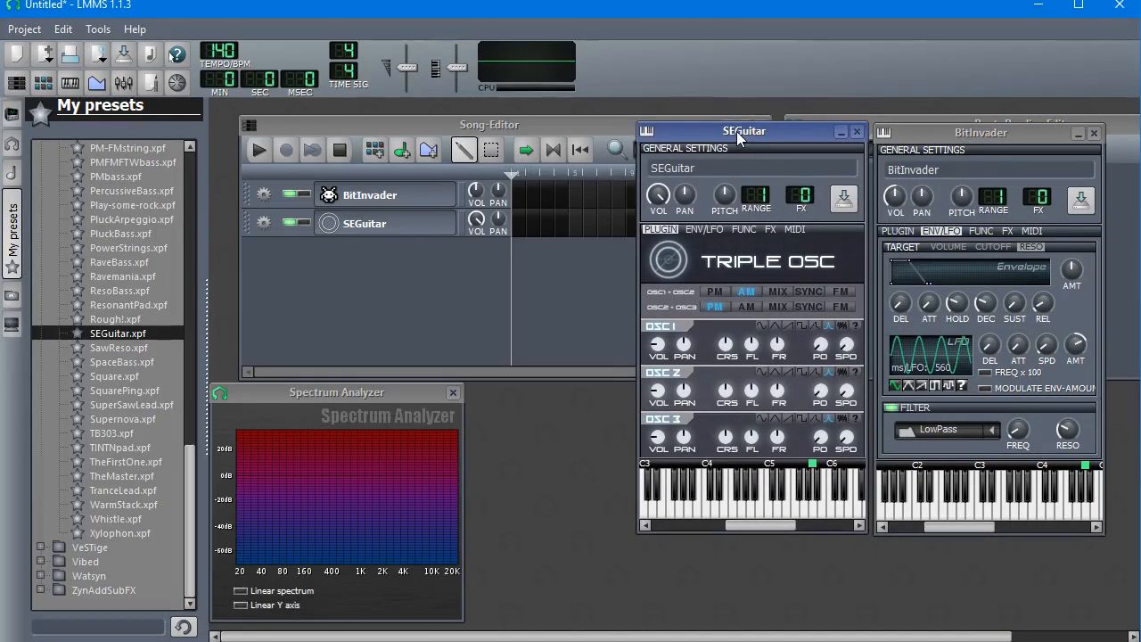
Show SEGuitar's ENV/LFO page on the CUTOFF target and nudge its LFO speed
click(702, 229)
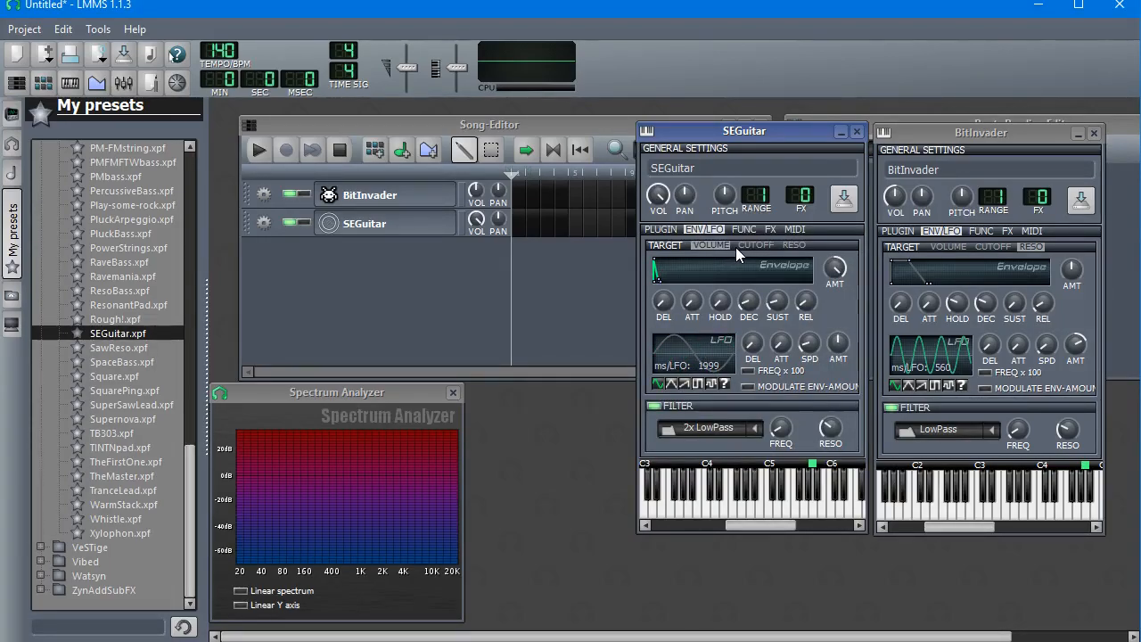
mouse_move(763, 249)
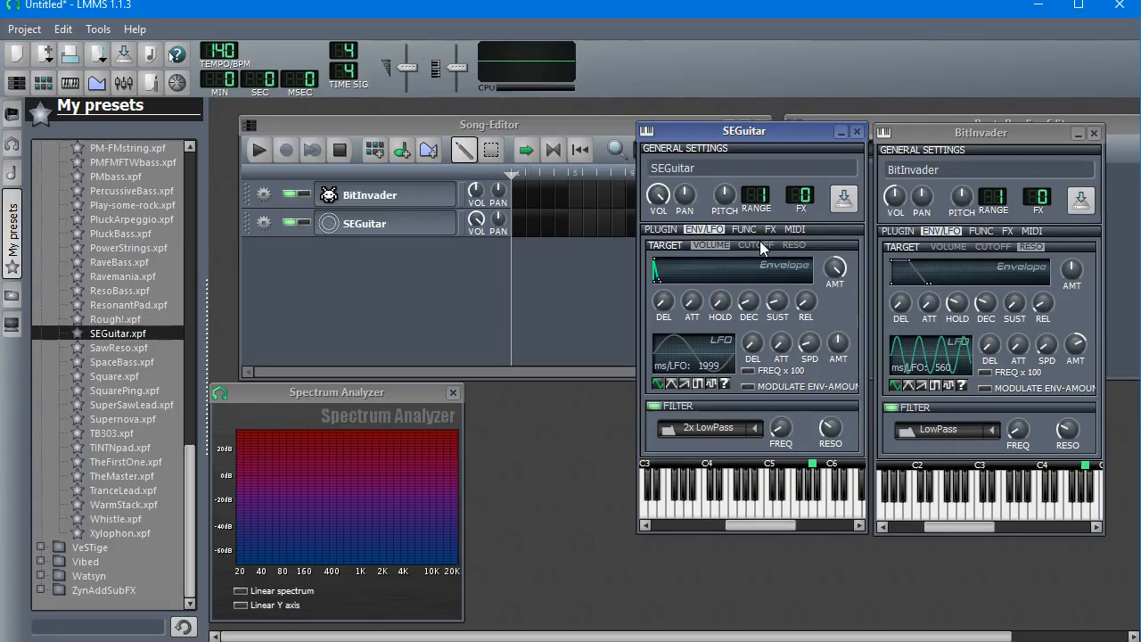
click(749, 246)
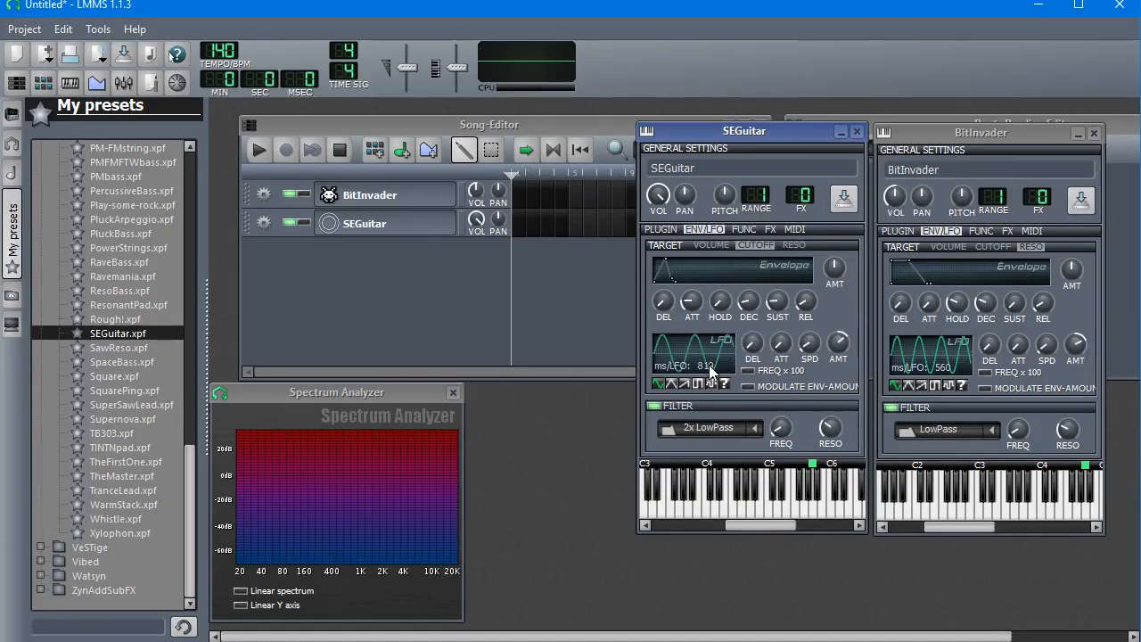
mouse_move(753, 524)
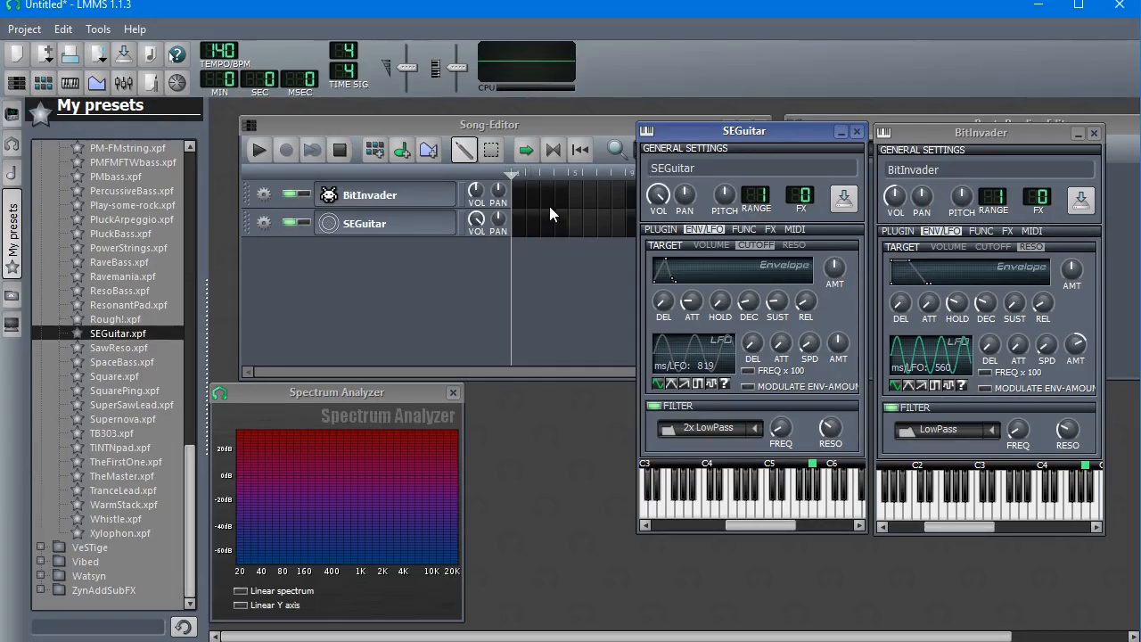
mouse_move(765, 235)
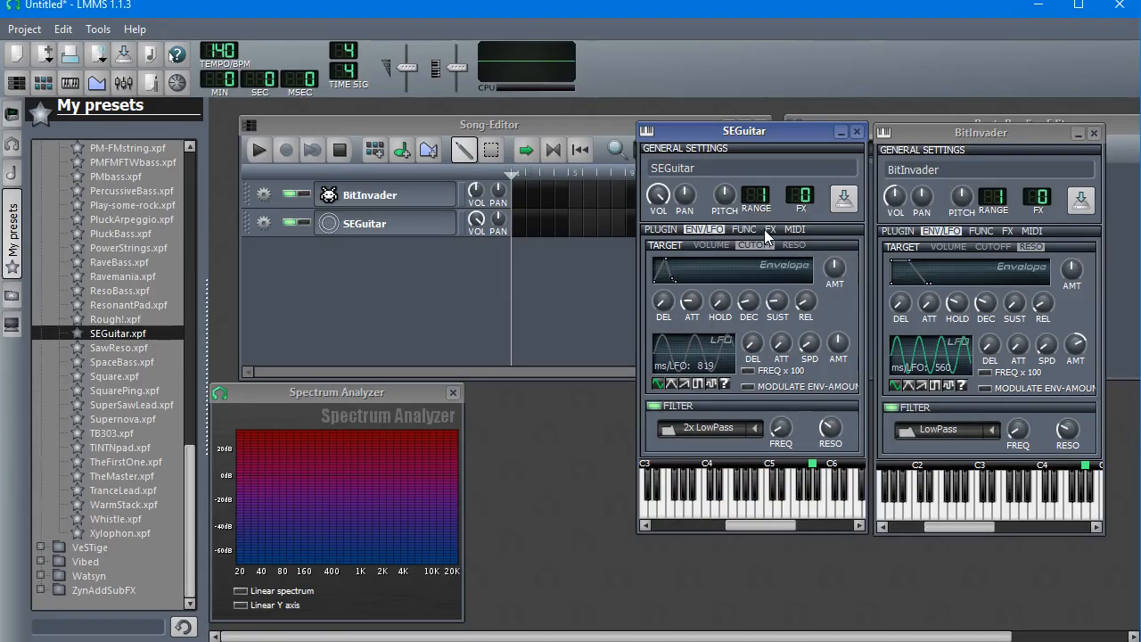
click(770, 228)
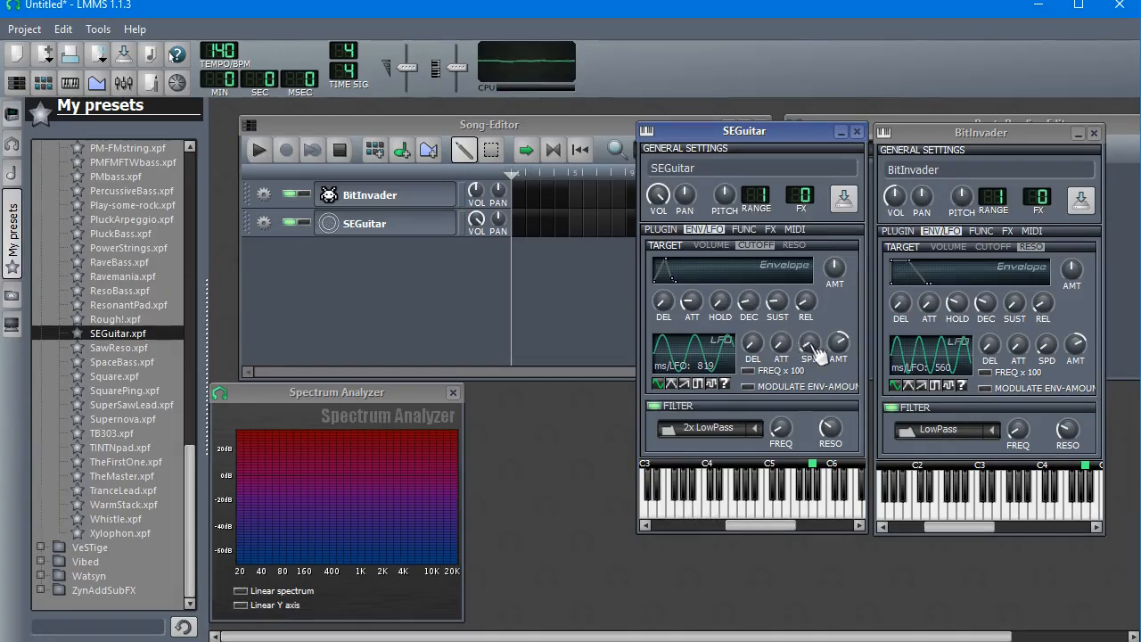
Set a new ms/LFO speed for SEGuitar's cutoff LFO
drag(809, 342, 809, 356)
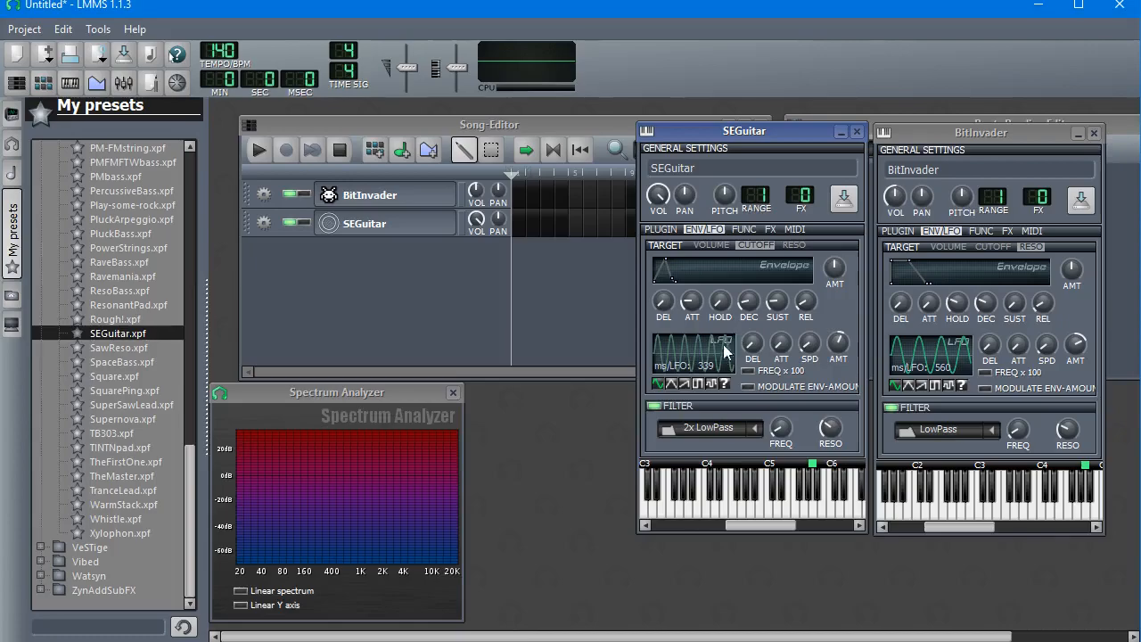
mouse_move(720, 307)
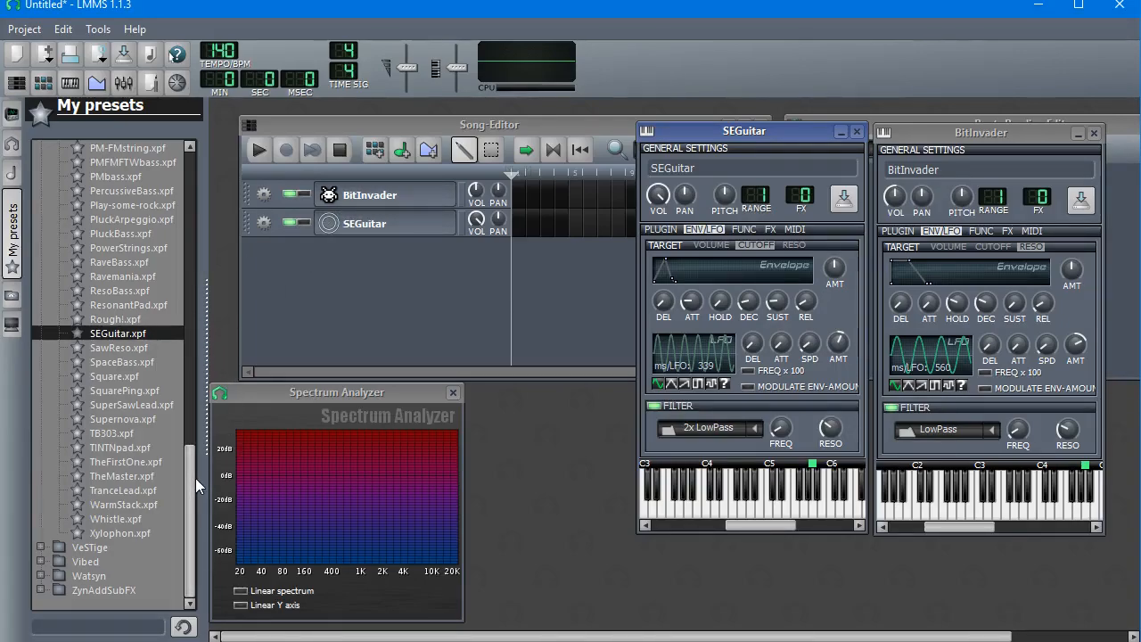
Scroll the preset browser up and switch SEGuitar's modulation to the RESO target
scroll(up, 3)
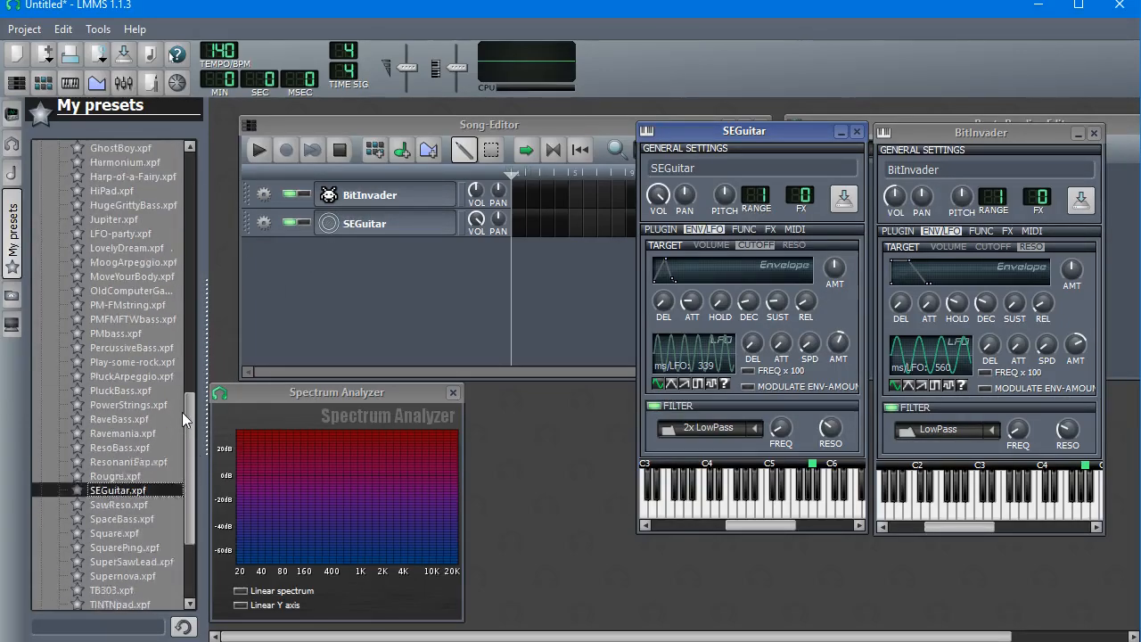
scroll(up, 3)
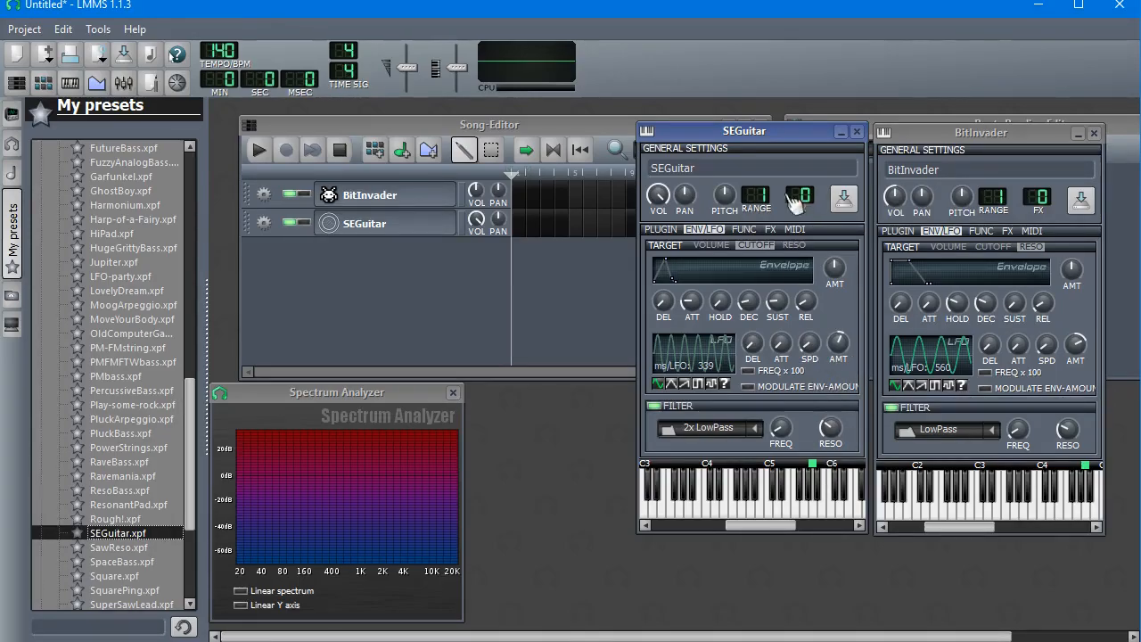
click(660, 228)
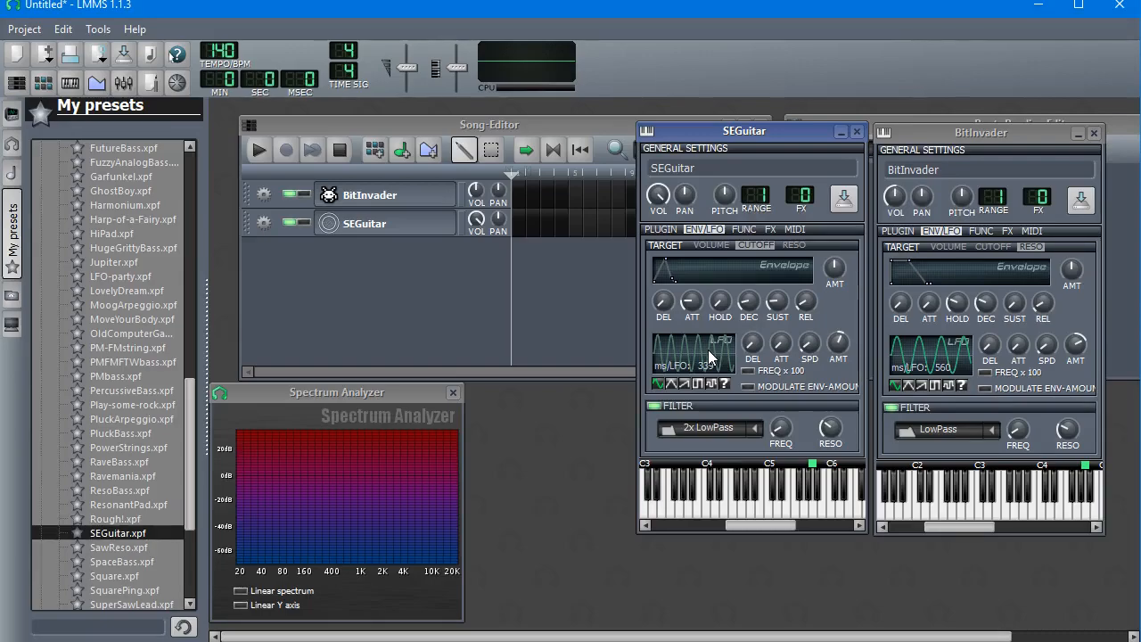
mouse_move(811, 246)
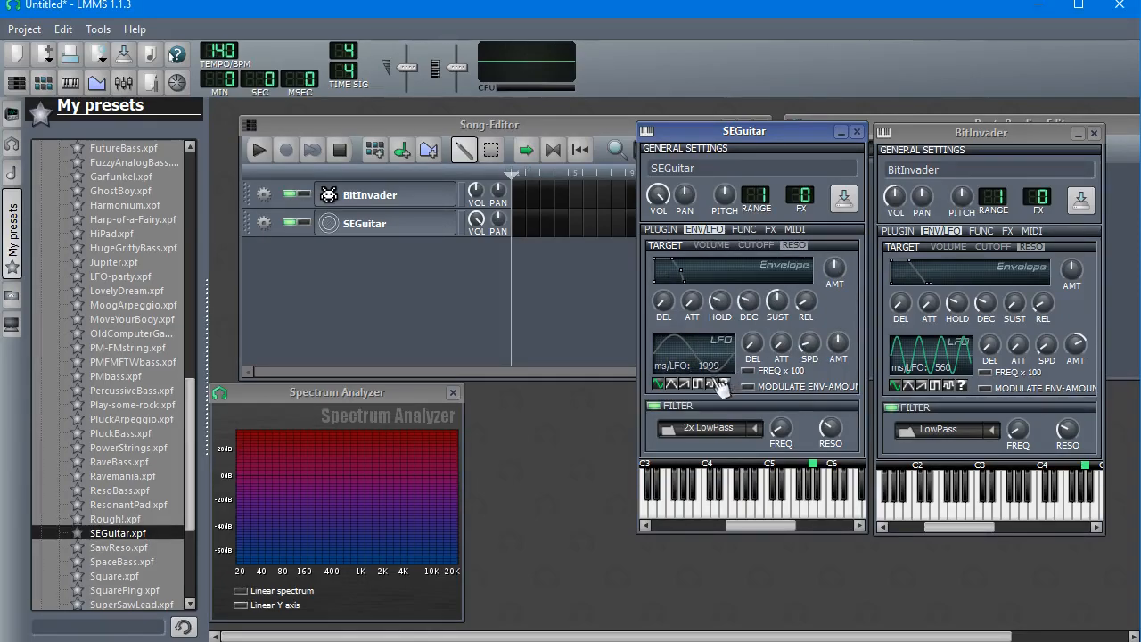
mouse_move(713, 439)
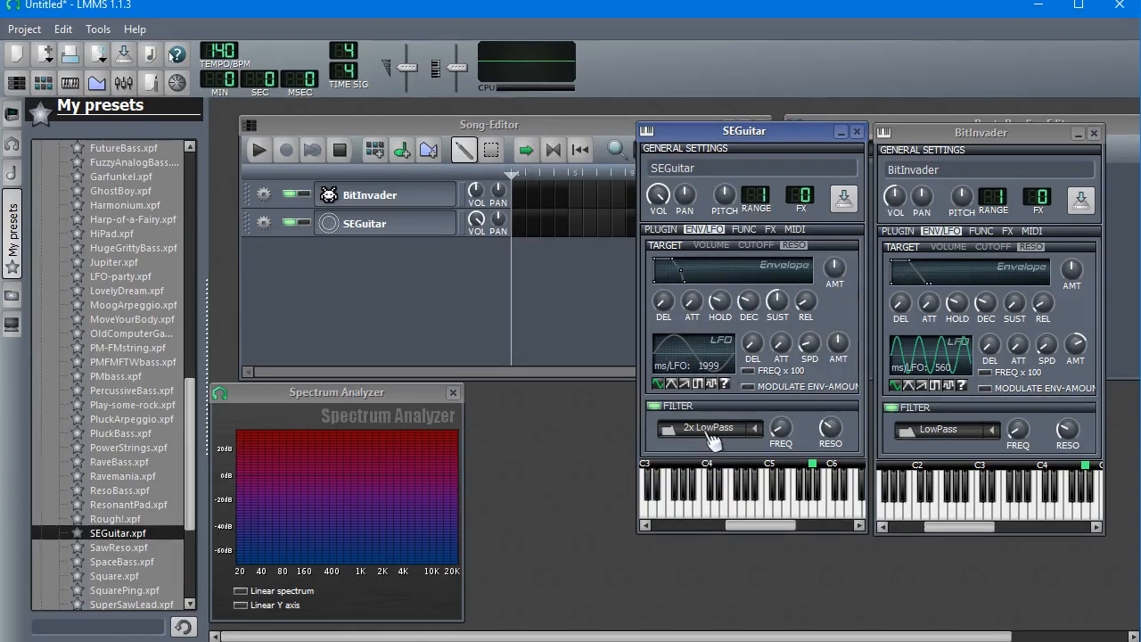
mouse_move(816, 348)
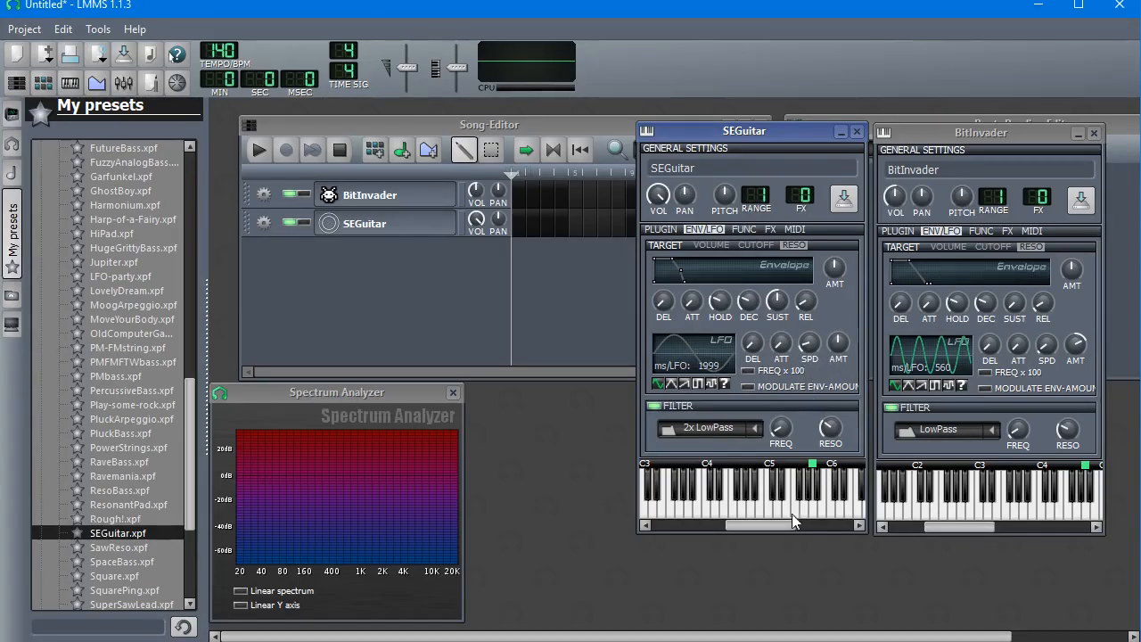
Review SEGuitar's FUNC and FX pages and BitInvader's FX chain, ending on SEGuitar's ENV/LFO
click(744, 230)
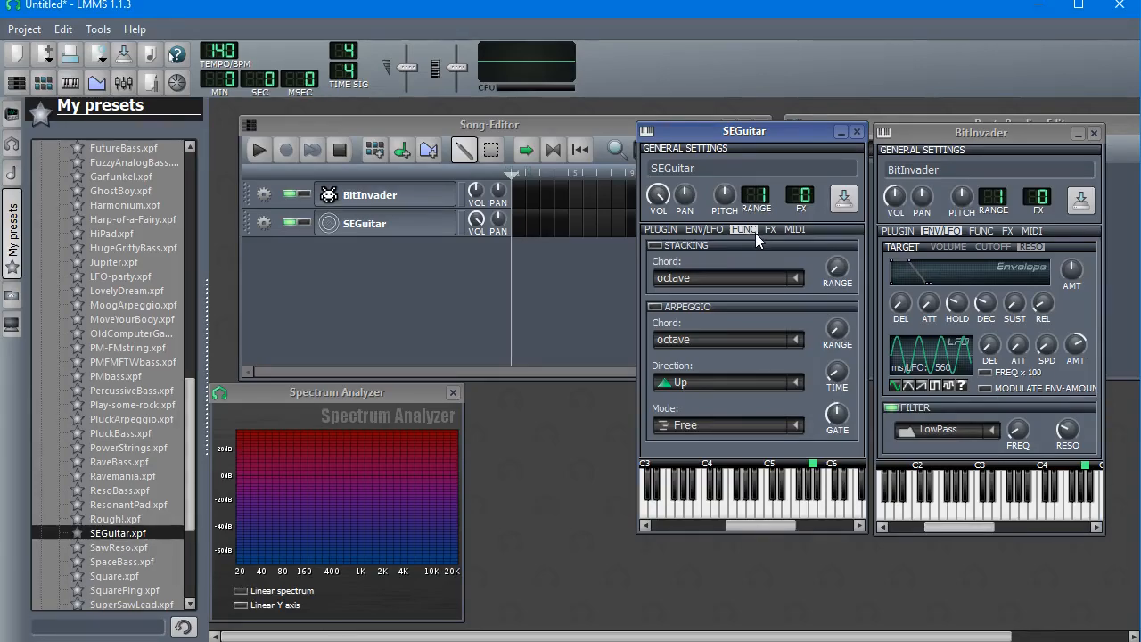
click(770, 230)
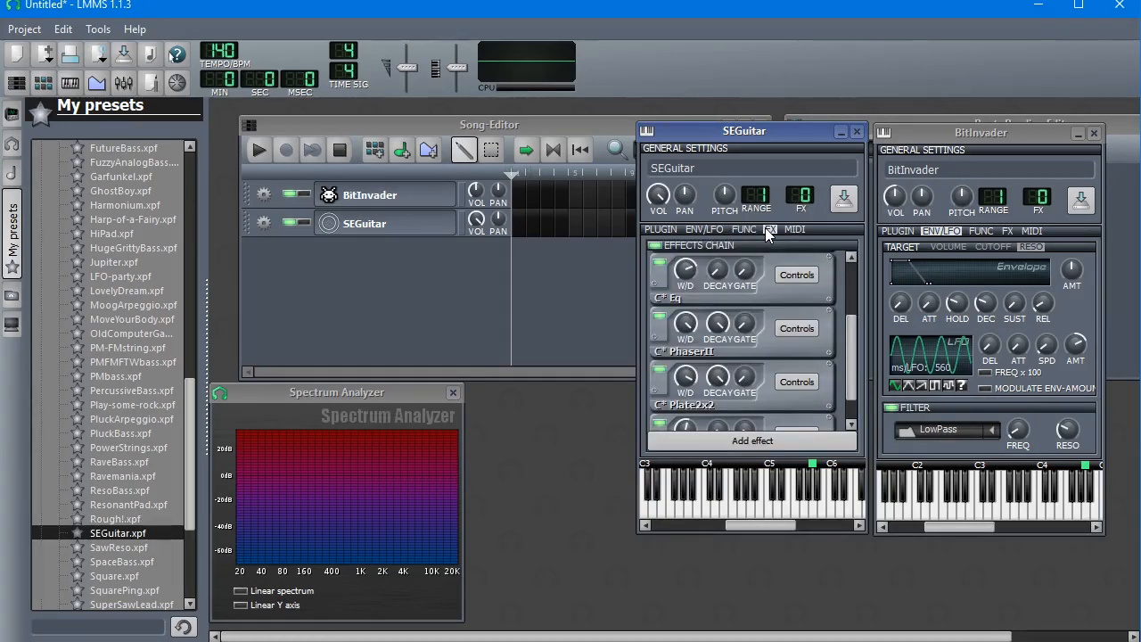
mouse_move(988, 259)
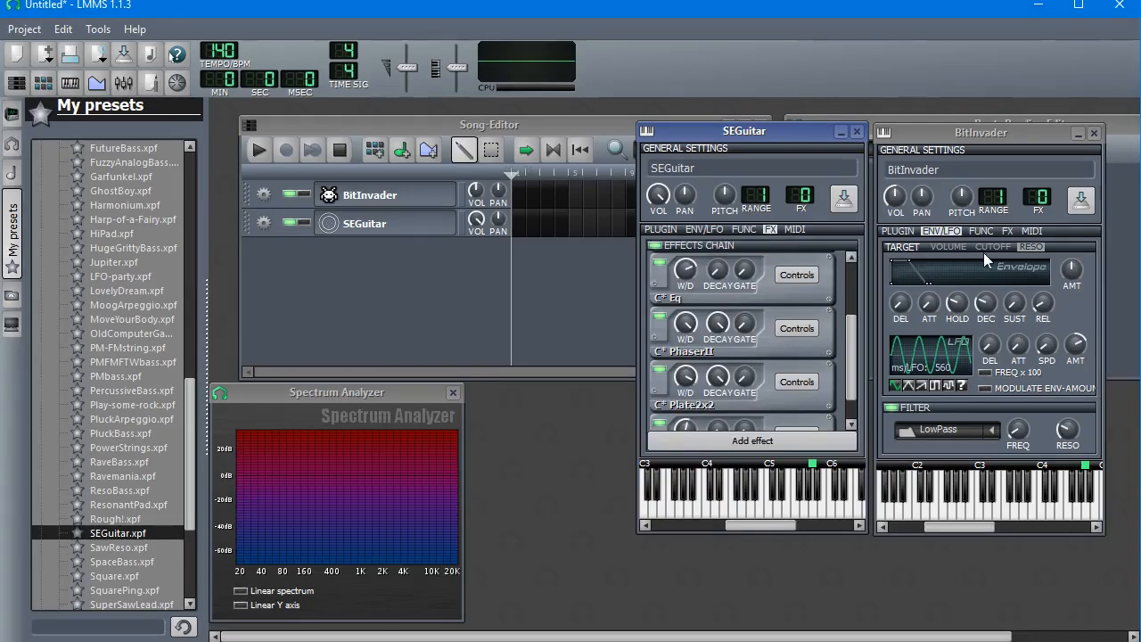
click(1005, 230)
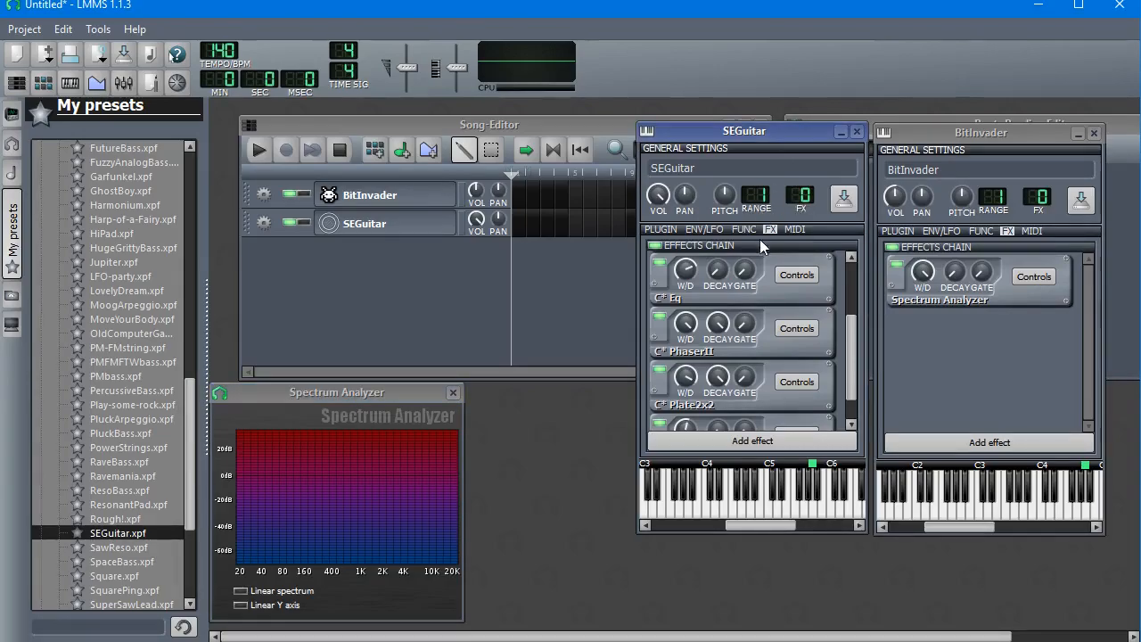
click(743, 228)
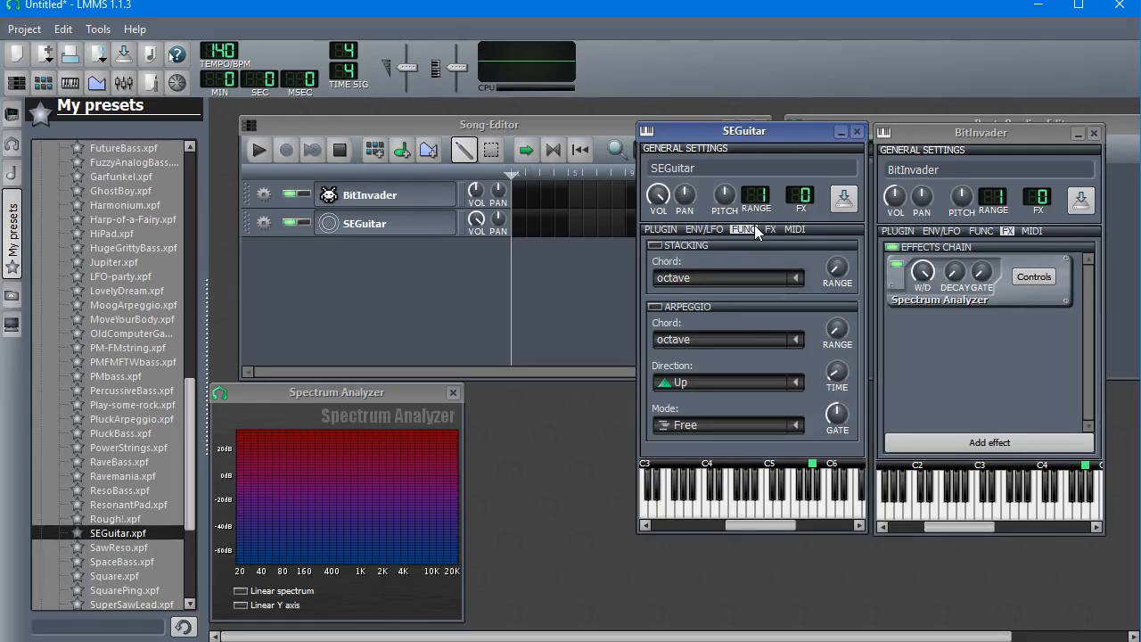
click(695, 228)
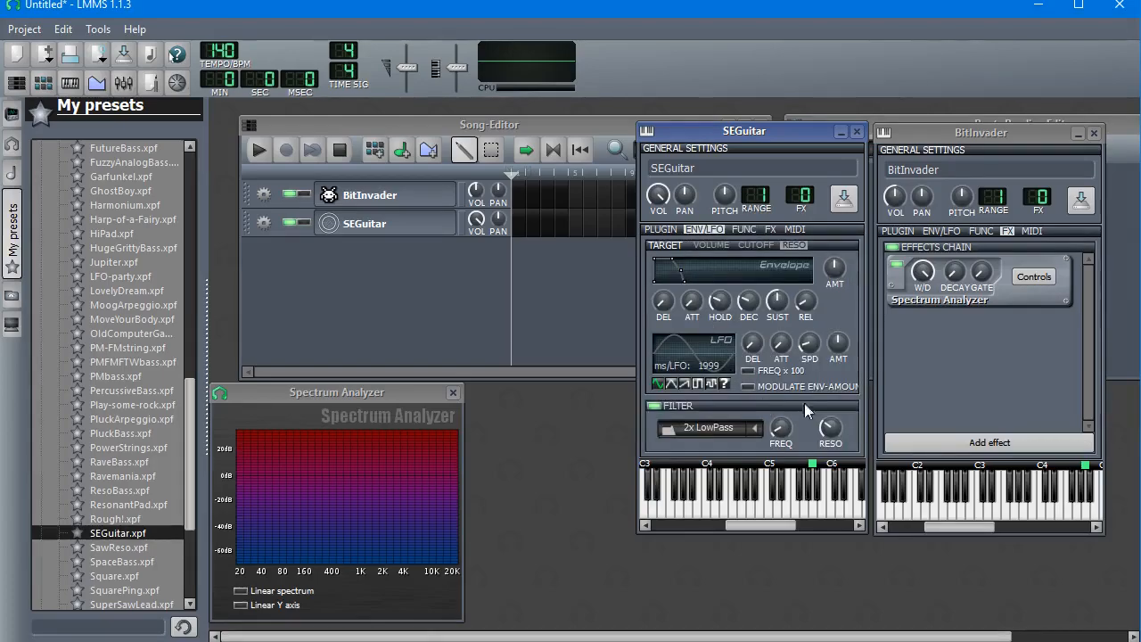
mouse_move(727, 485)
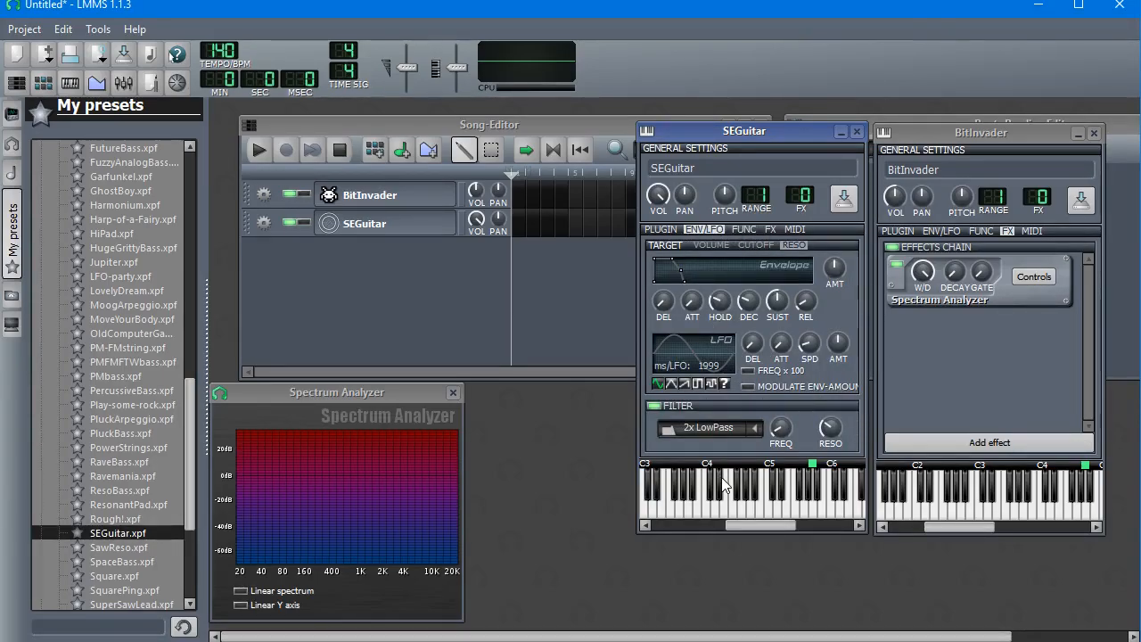